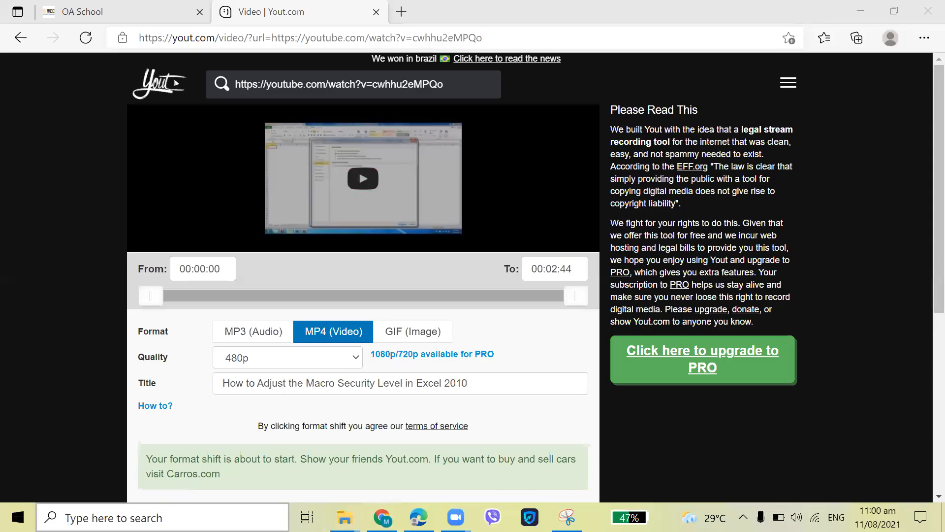
Launch Microsoft Word from the Start menu app list and begin a blank document.
click(16, 517)
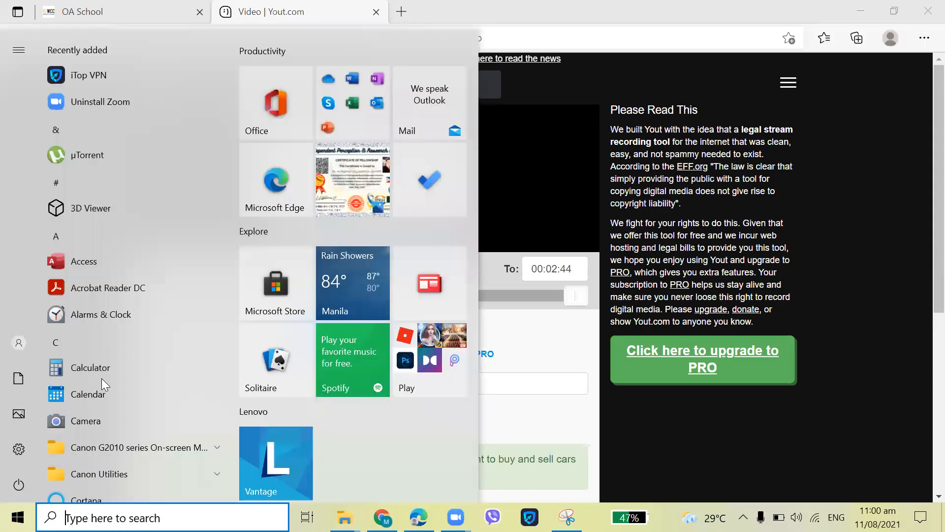
scroll(down, 3)
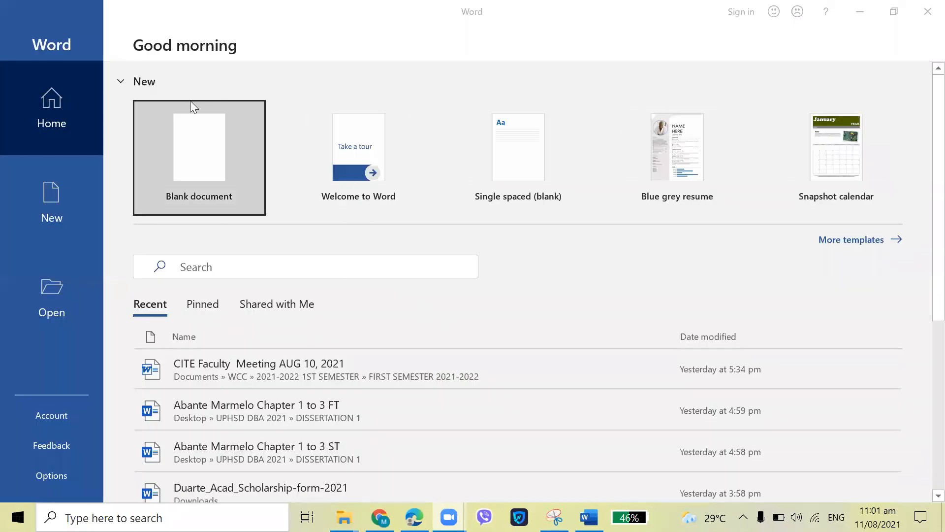
click(199, 157)
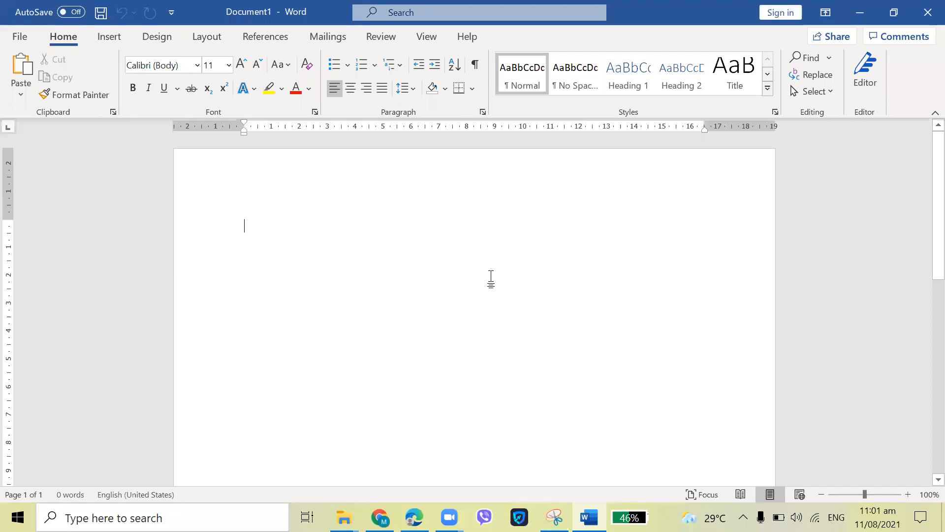
Write "Personal – can be devastating, causing emotional distress, anxiety an even triggering depression.".
text(Per)
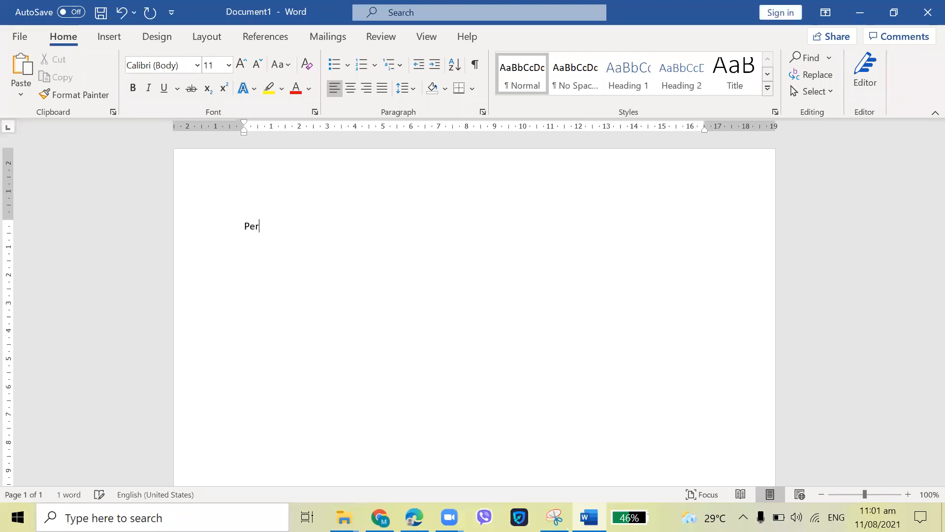
text(sonal -)
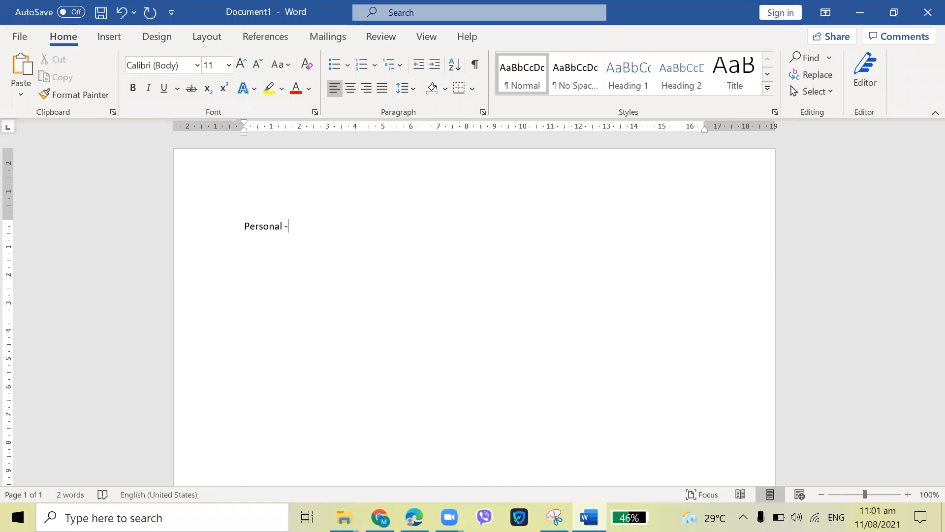
text(ca)
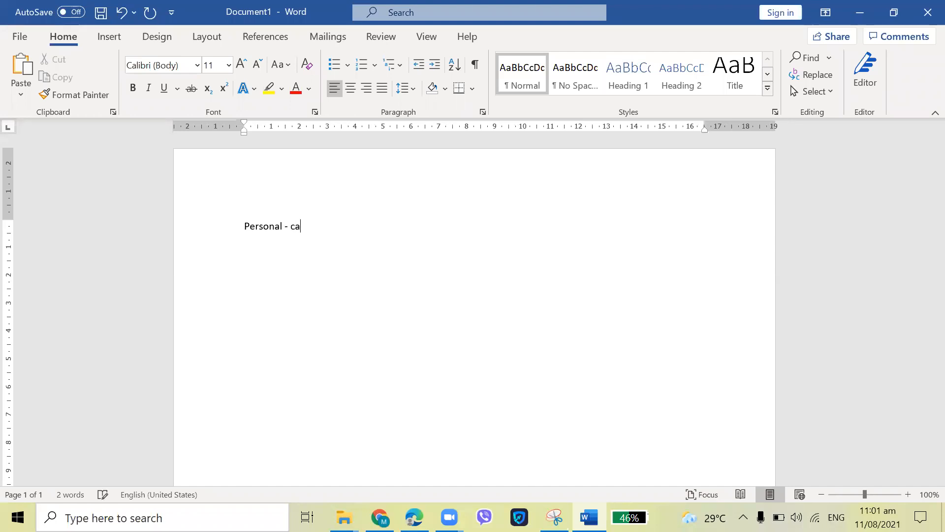
text(n be)
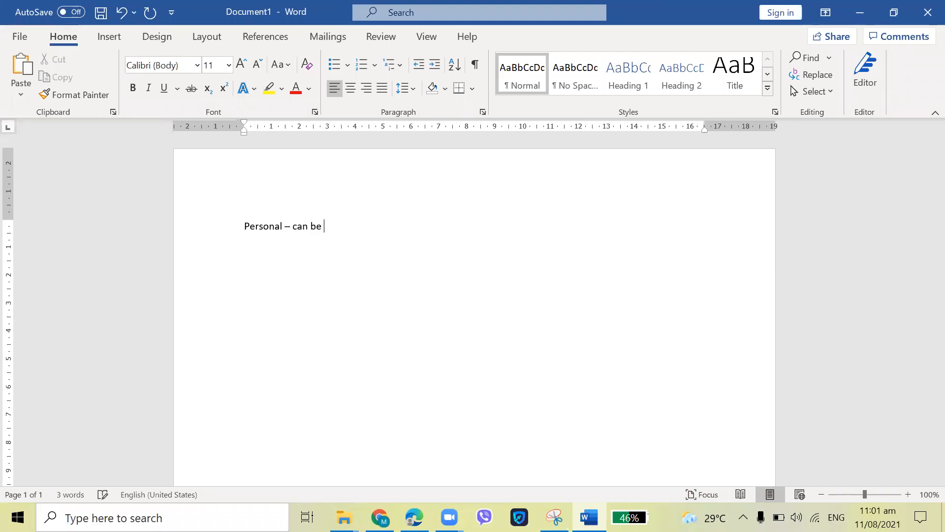
text(devastat)
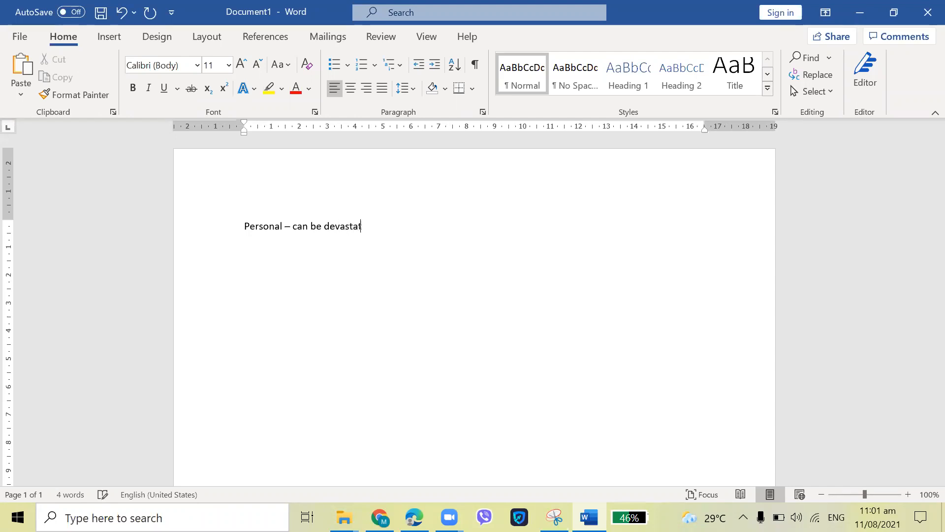
text(ing)
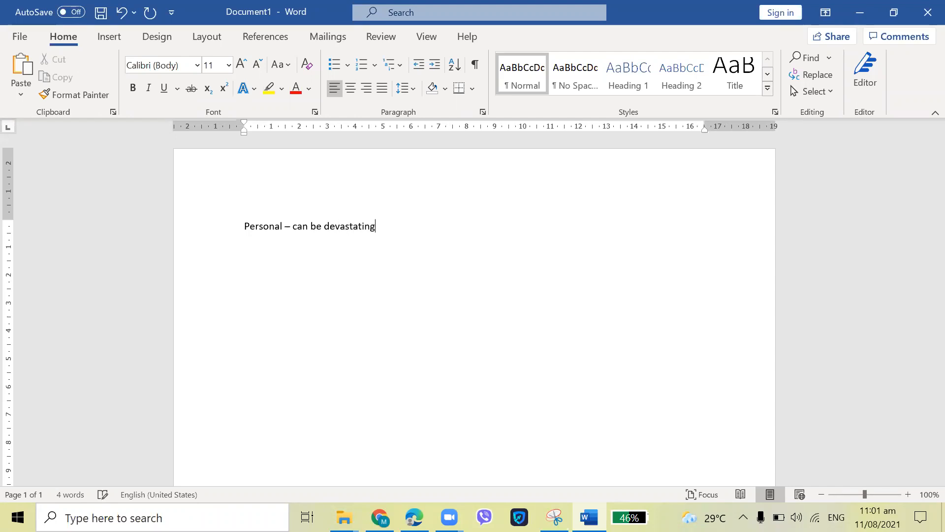
text(, causing)
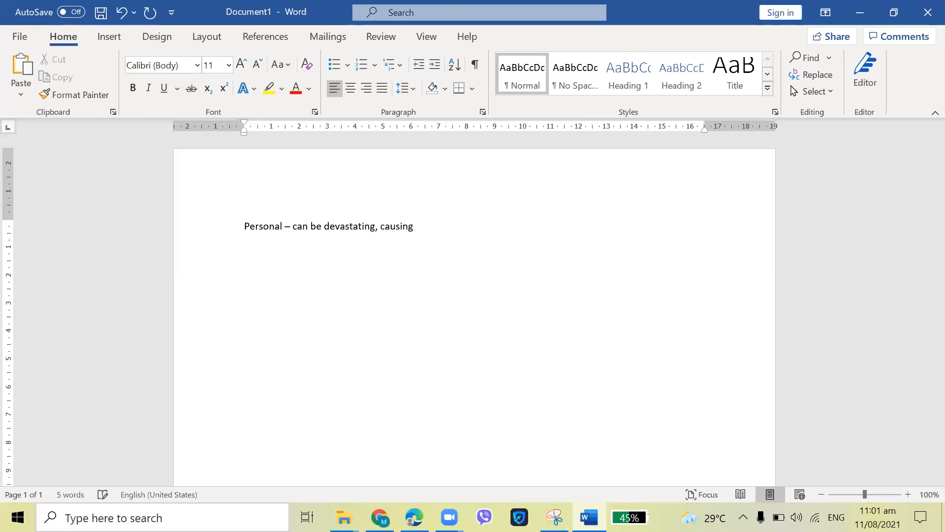
text(emotional)
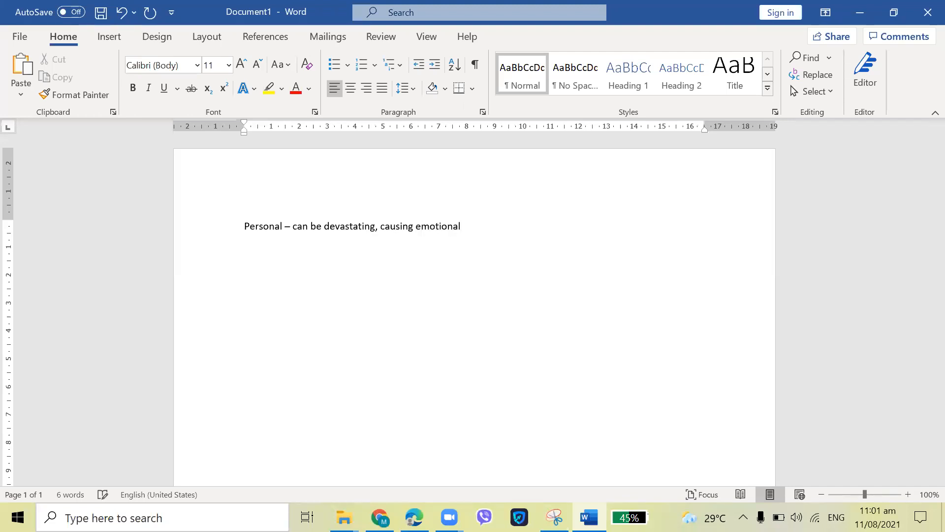
text(distre)
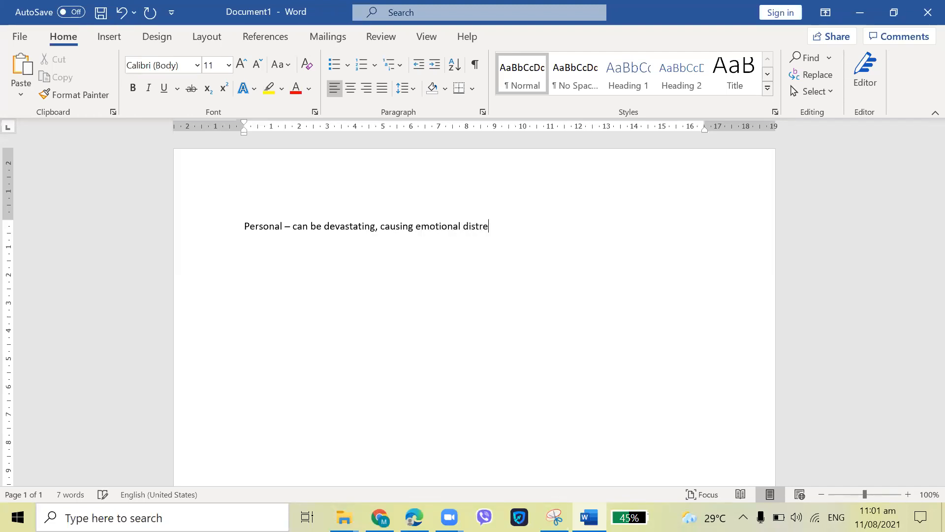
text(ss, a)
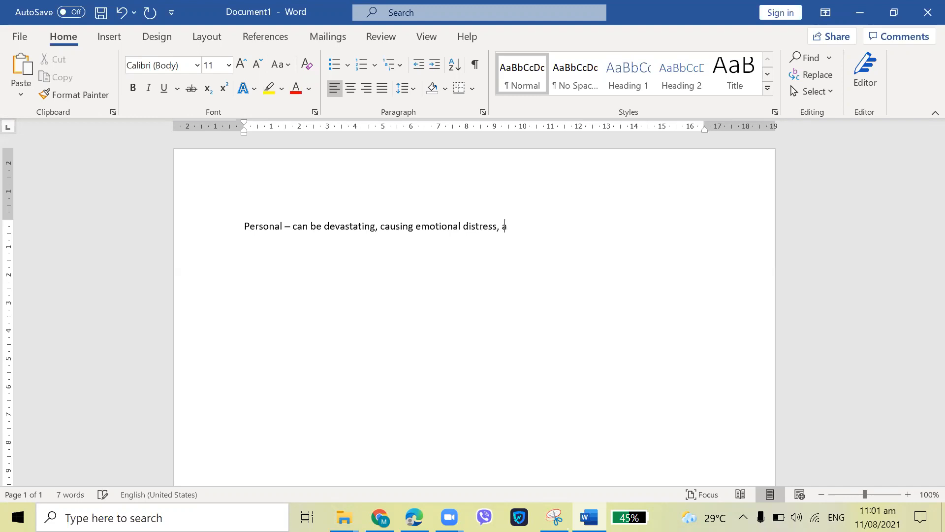
text(nxiety)
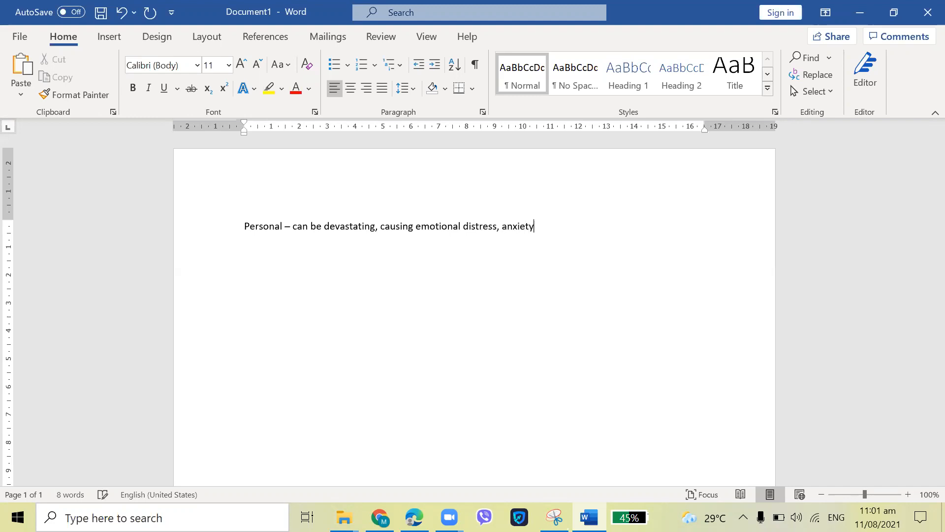
text(an even)
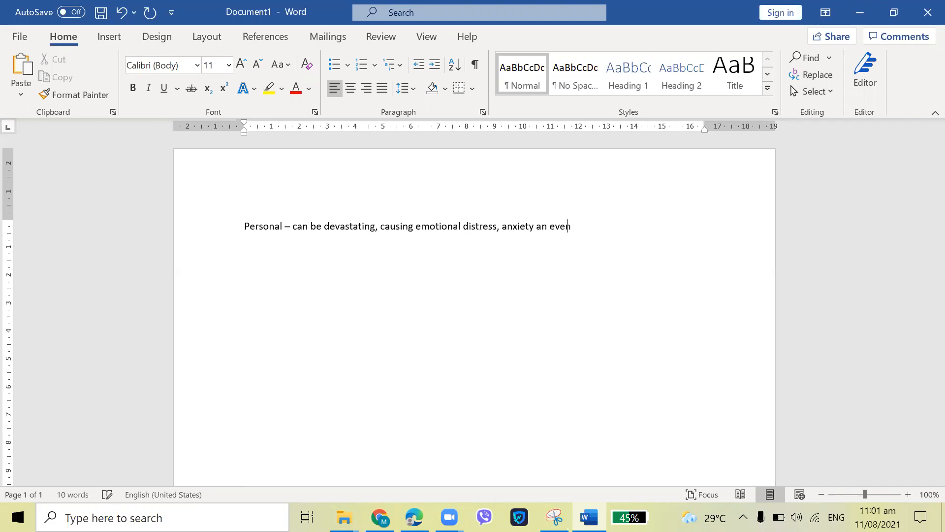
text(triggeri)
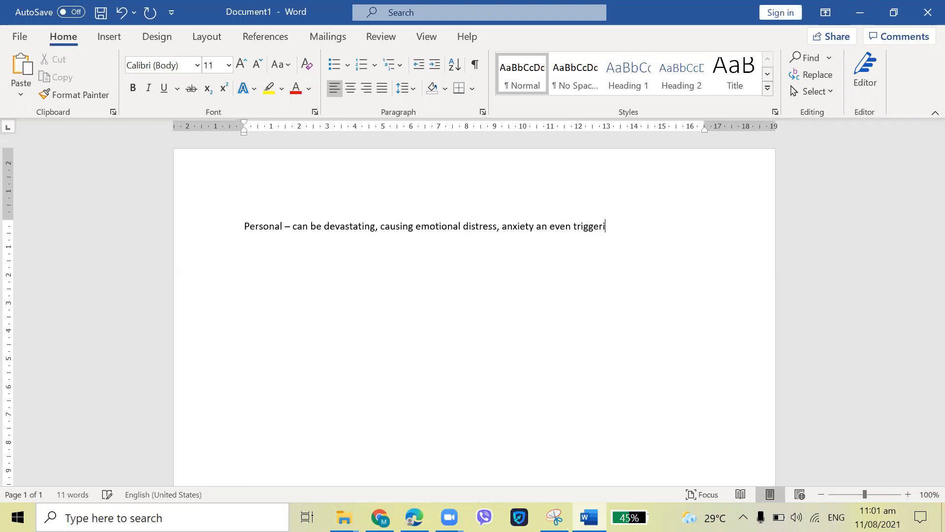
text(ng depression.)
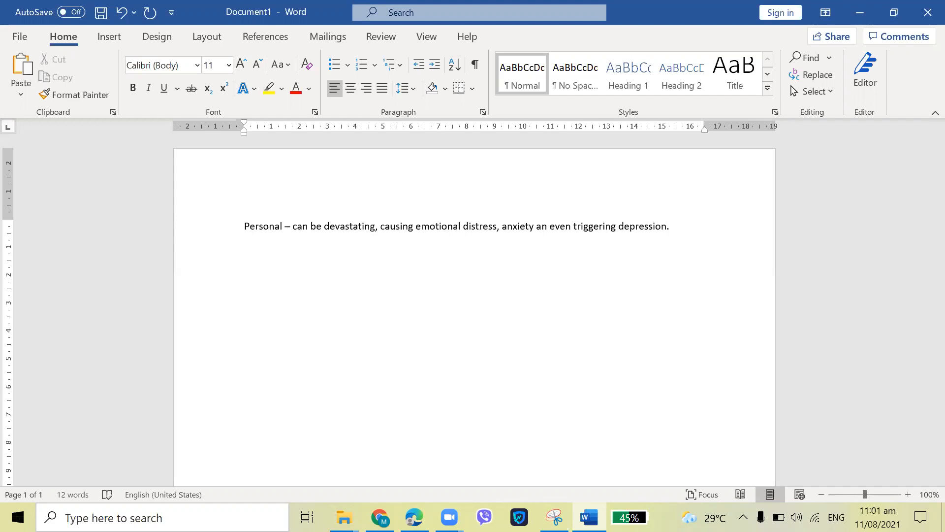
mouse_move(685, 162)
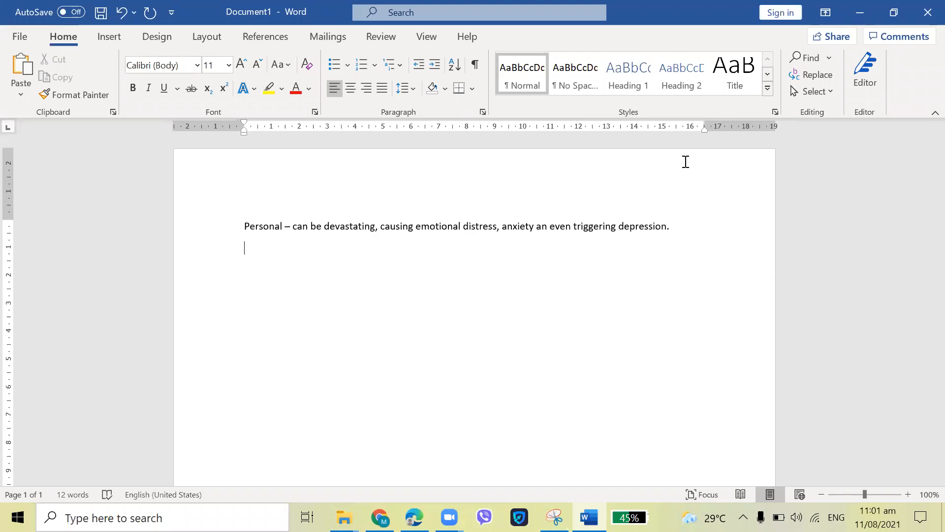
mouse_move(316, 221)
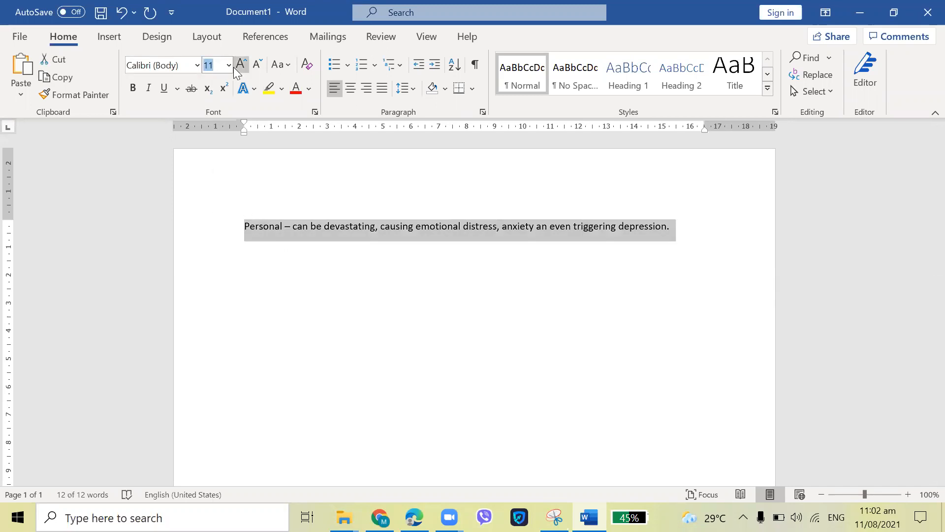
Enlarge the sentence's font from 11 to 14 point, then deselect it.
click(240, 64)
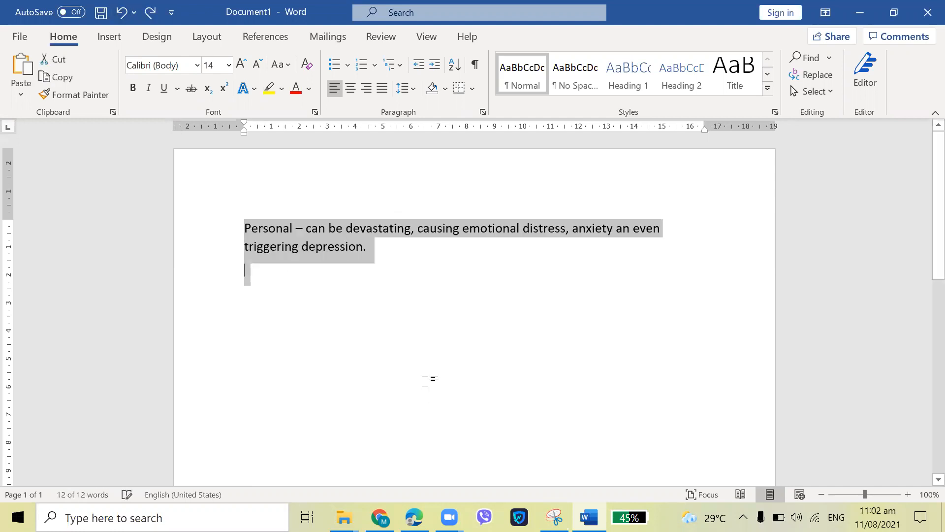
click(413, 307)
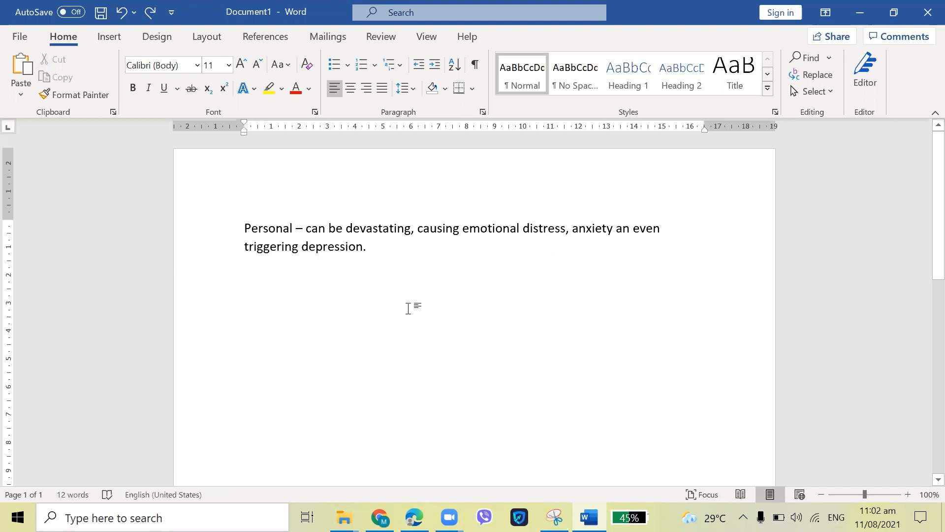
mouse_move(400, 342)
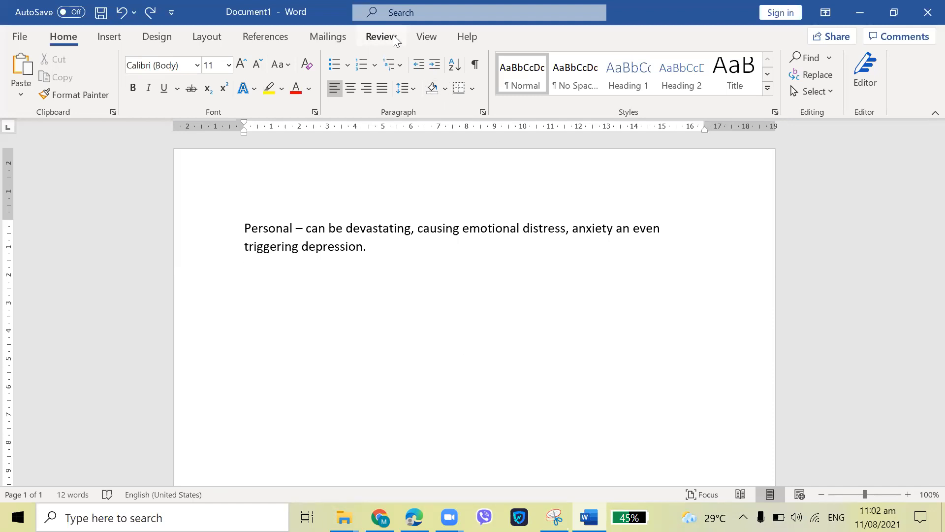
Switch the ribbon to the Review tools for document protection.
click(380, 37)
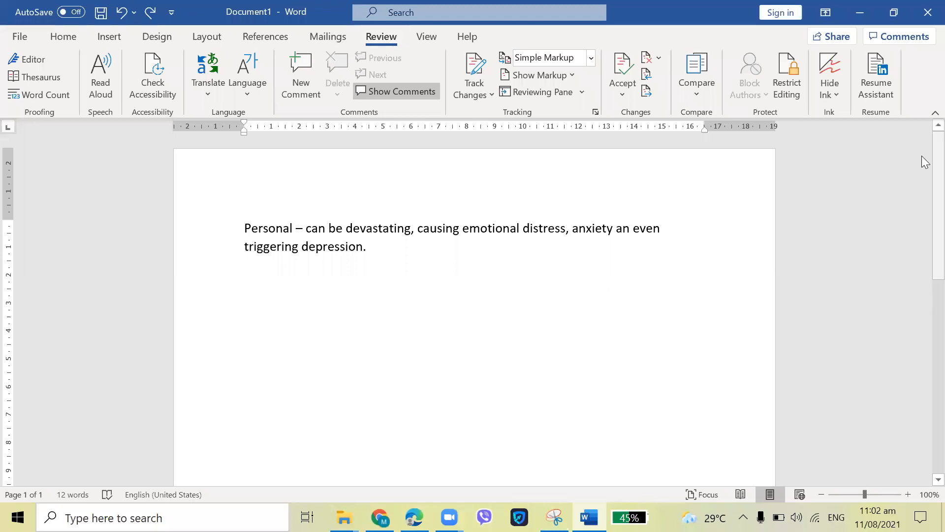
mouse_move(531, 105)
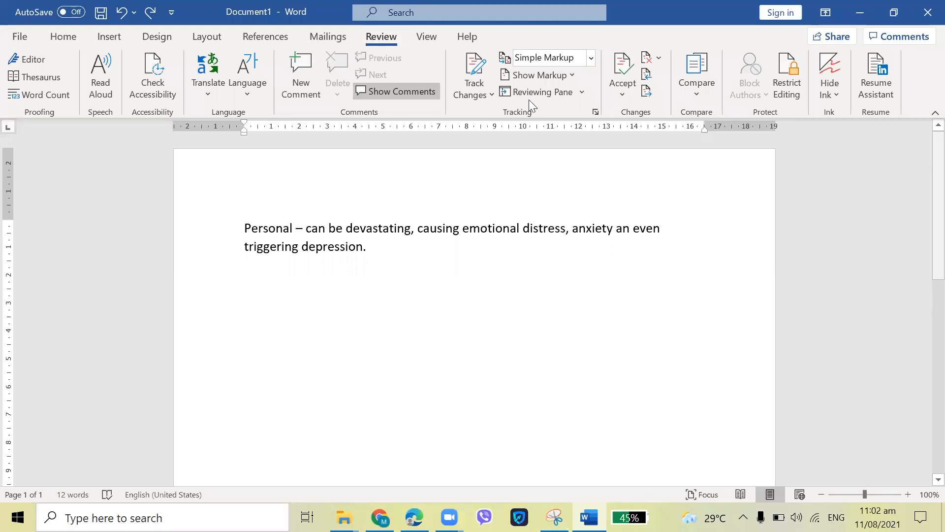
mouse_move(787, 75)
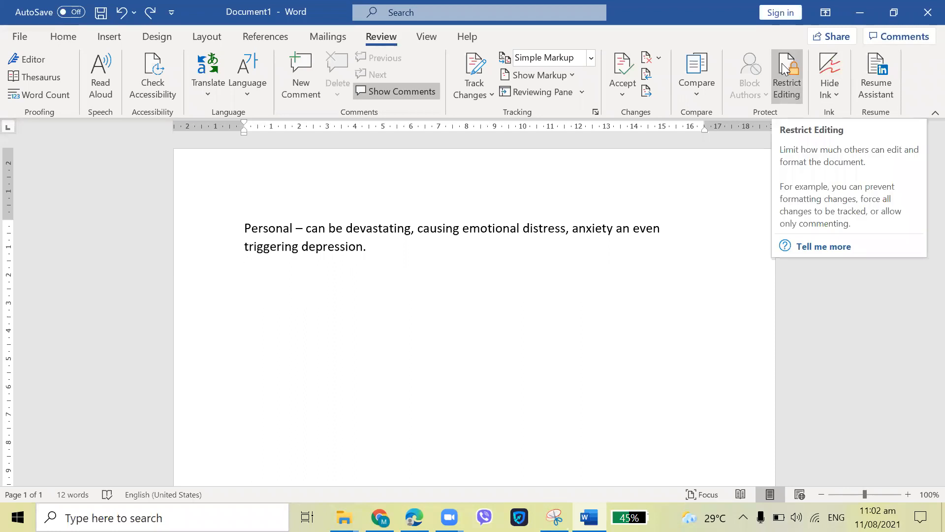
In Restrict Editing, limit formatting to selected styles and allow only Filling in forms.
click(786, 76)
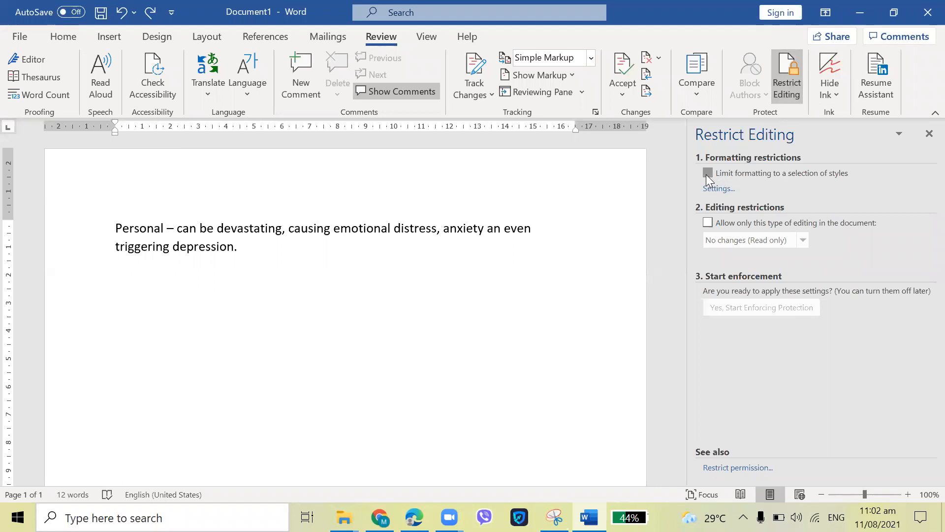
click(708, 173)
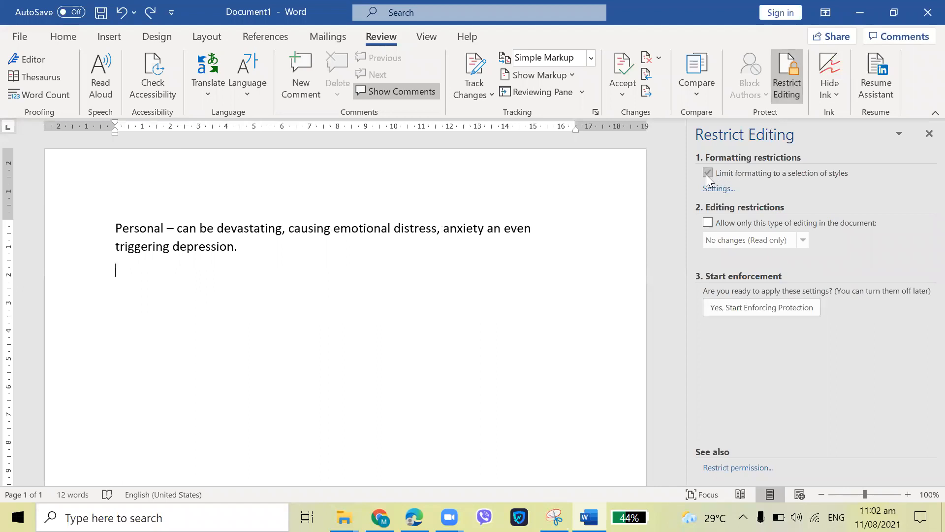
click(708, 222)
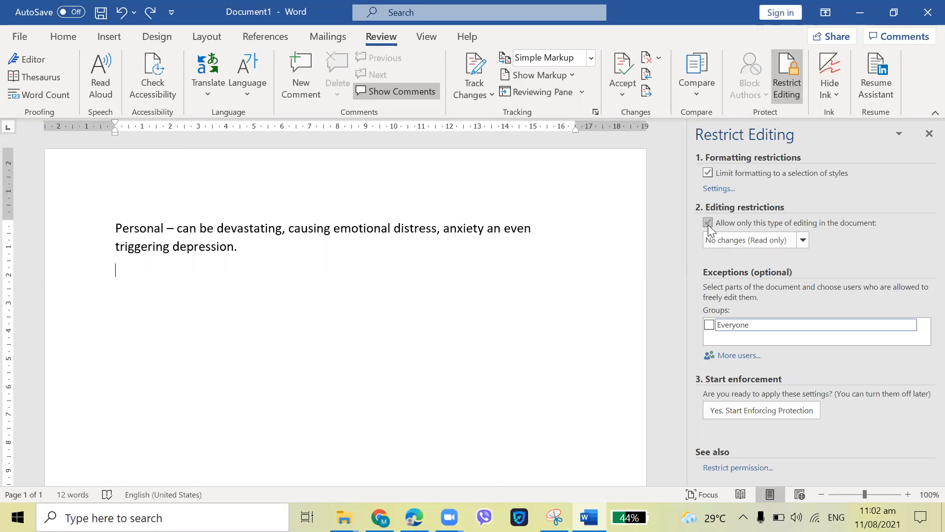
click(708, 223)
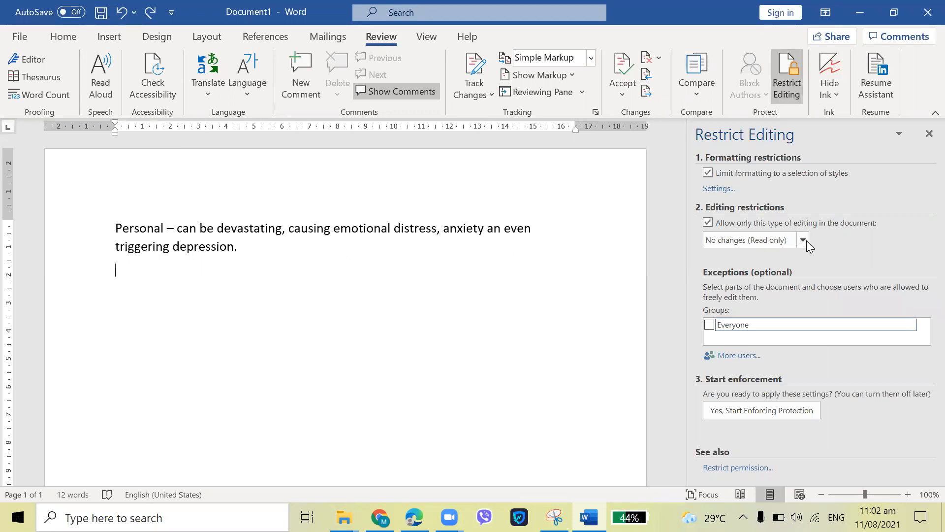
click(802, 240)
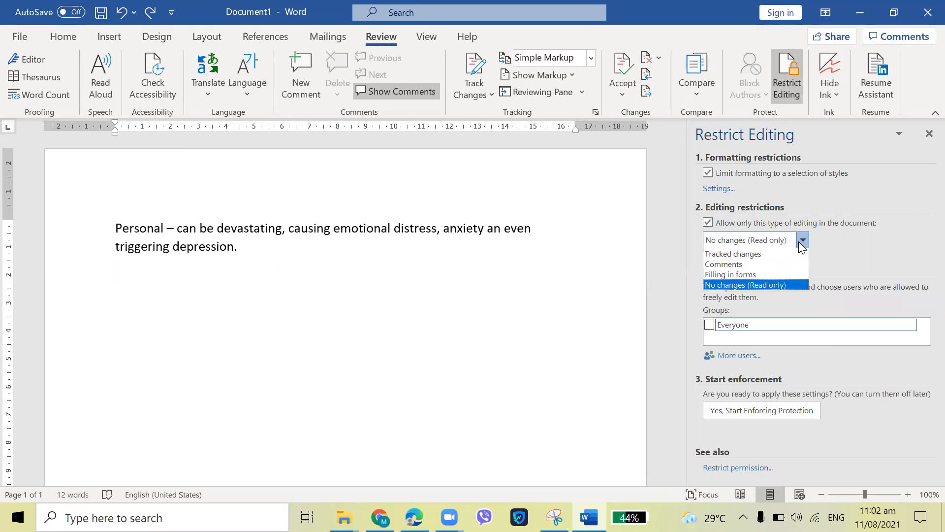
click(729, 275)
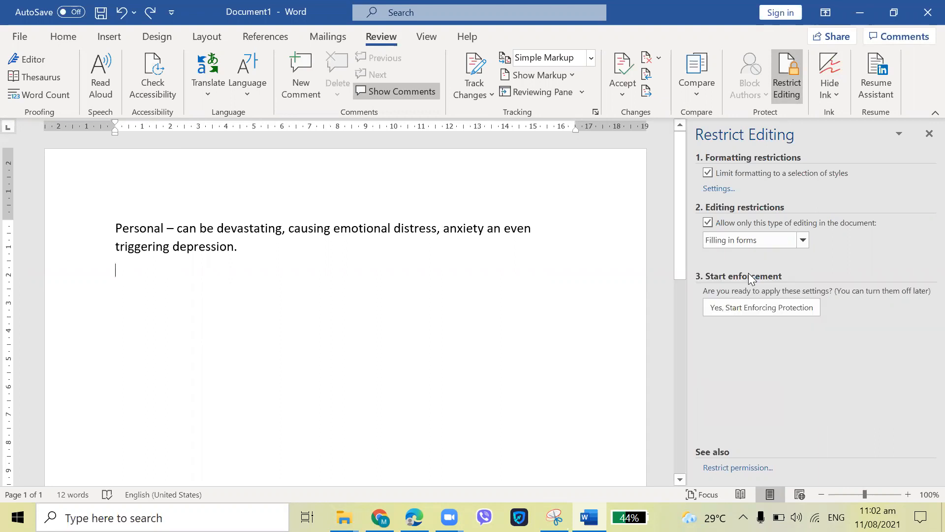
Enforce the forms-only protection, entering and confirming a password.
click(762, 307)
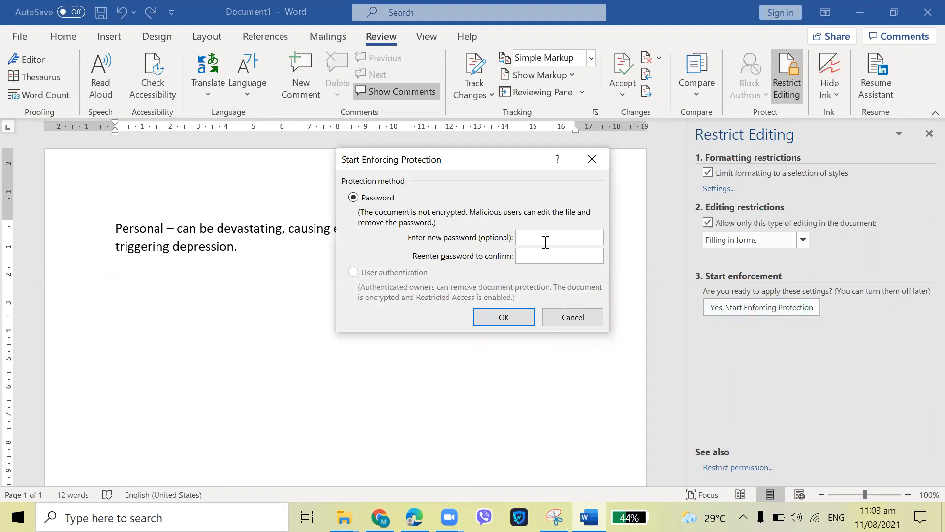
text(•)
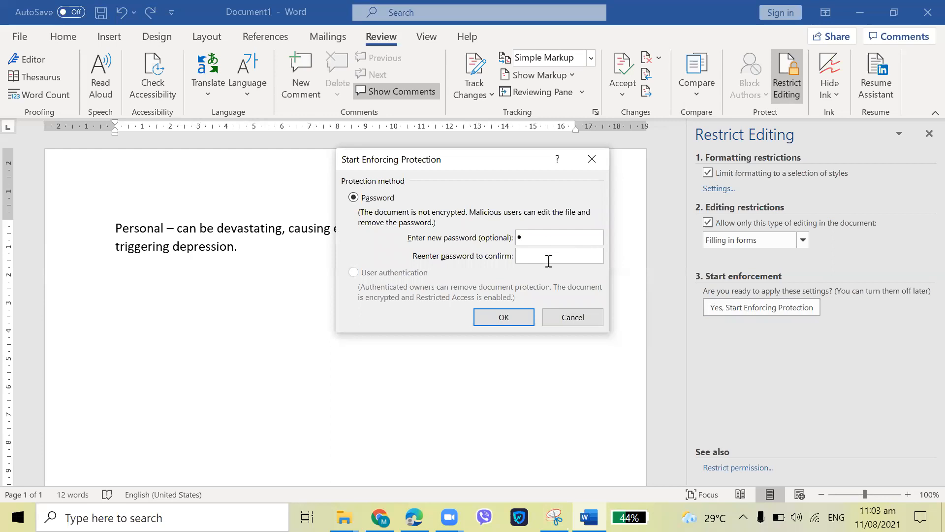
text(•)
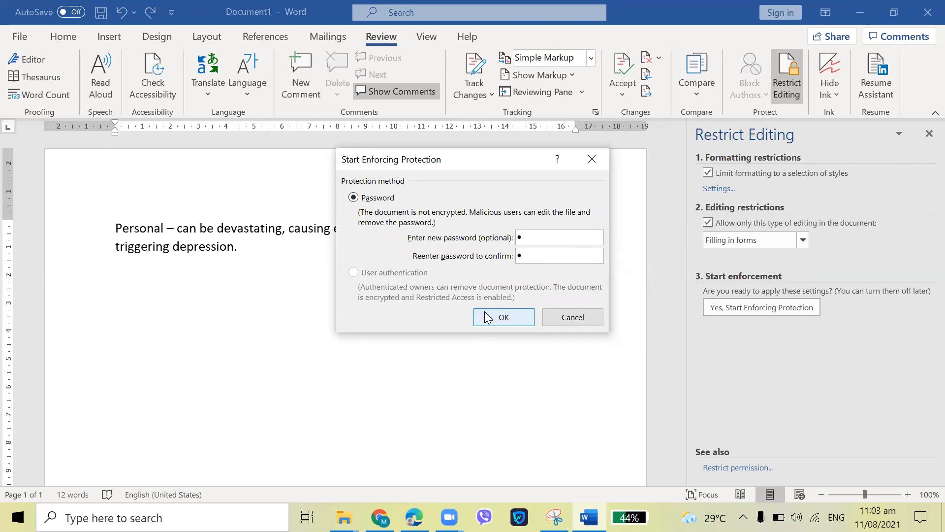
click(504, 317)
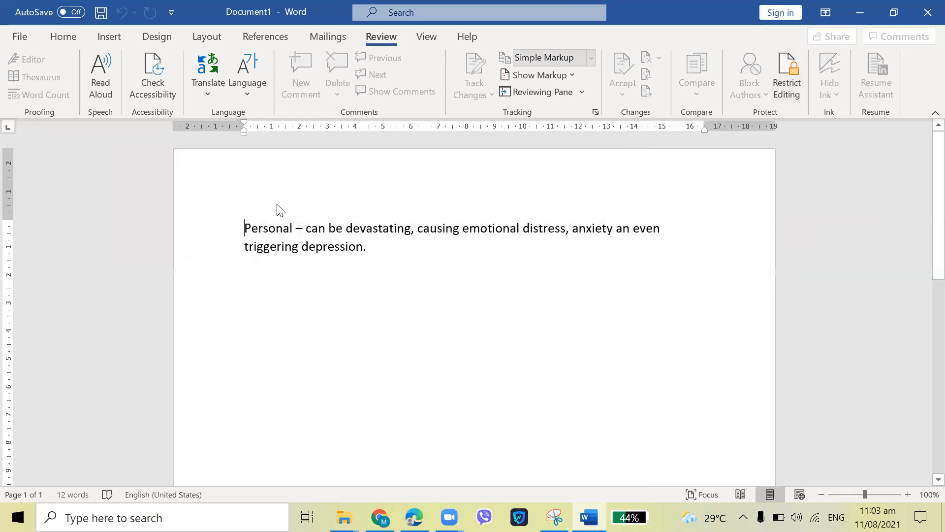
mouse_move(433, 291)
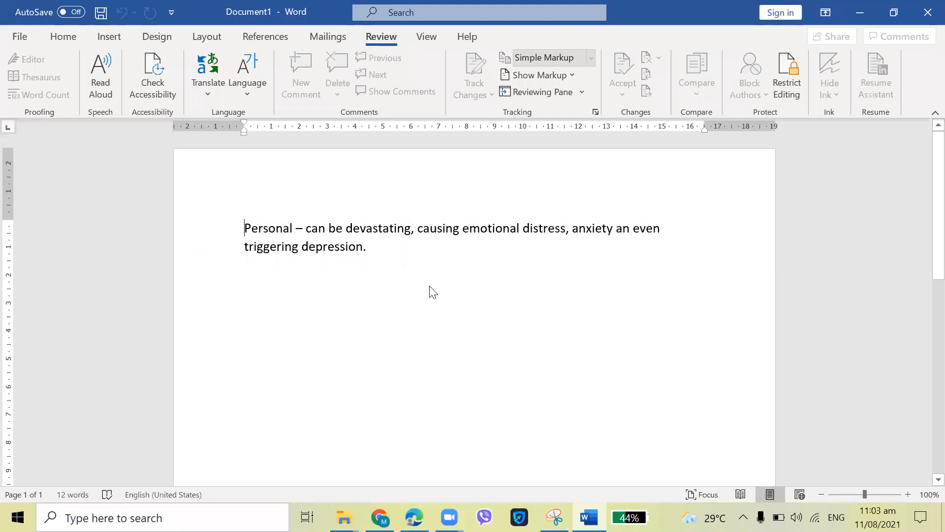
mouse_move(341, 244)
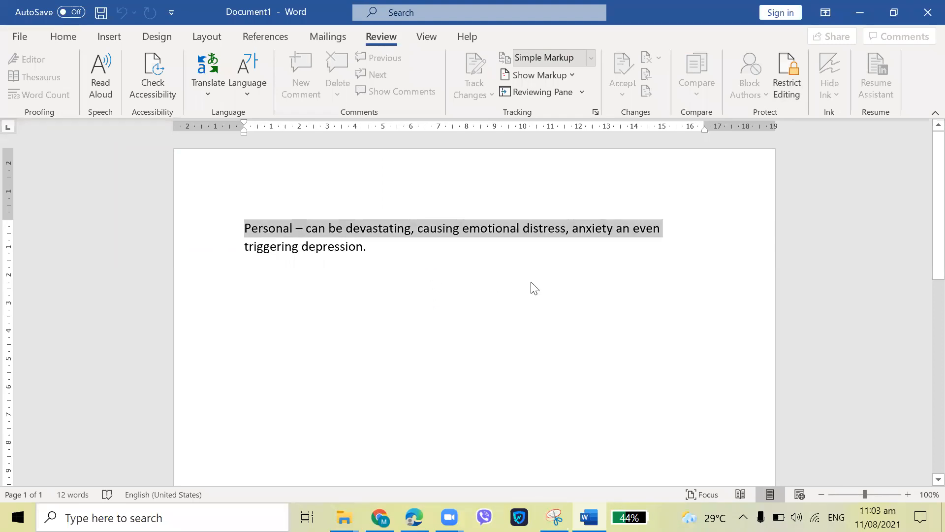
click(402, 278)
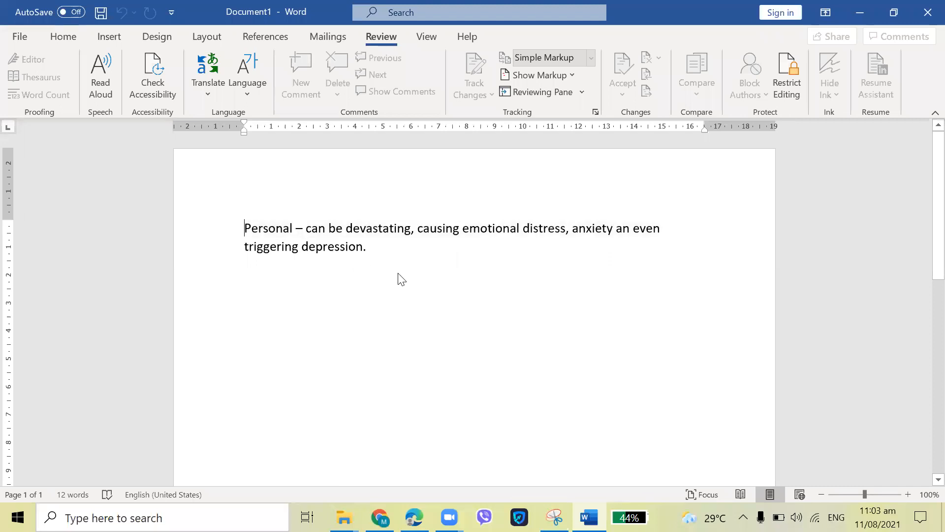
mouse_move(409, 291)
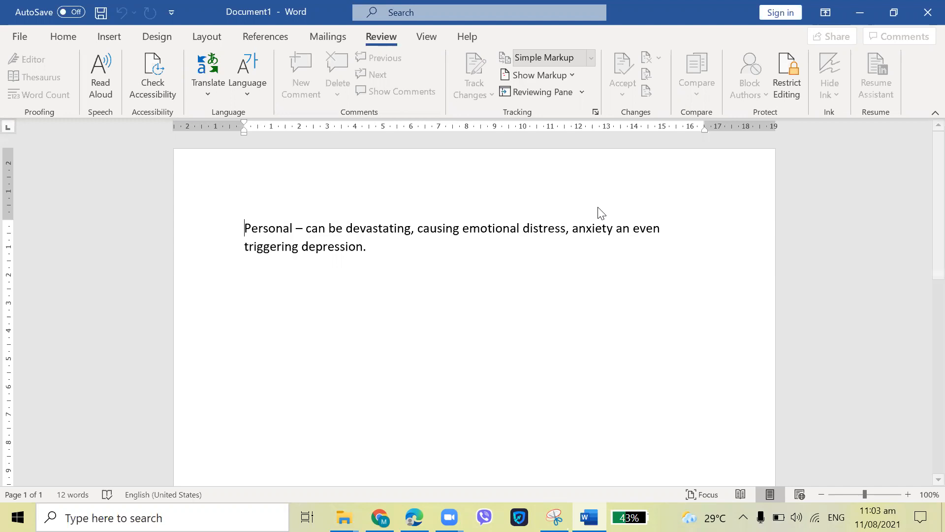
mouse_move(603, 153)
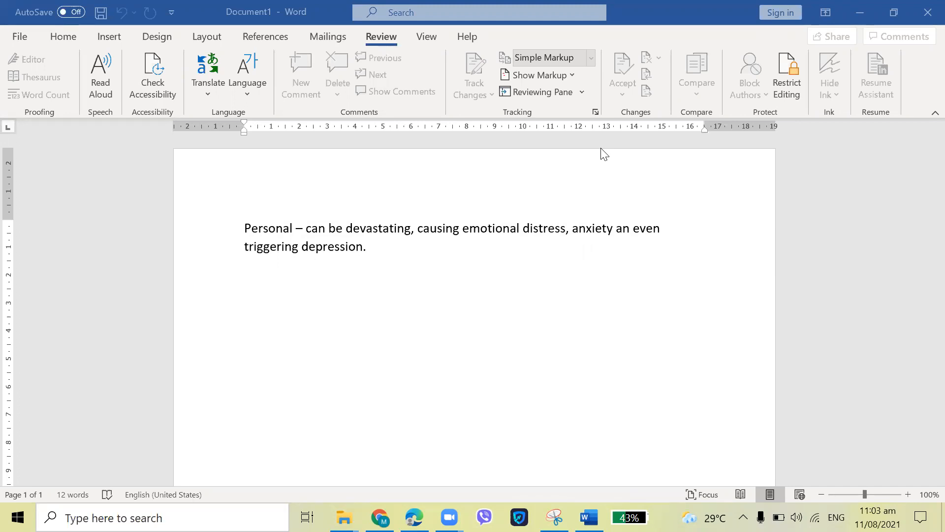
mouse_move(786, 64)
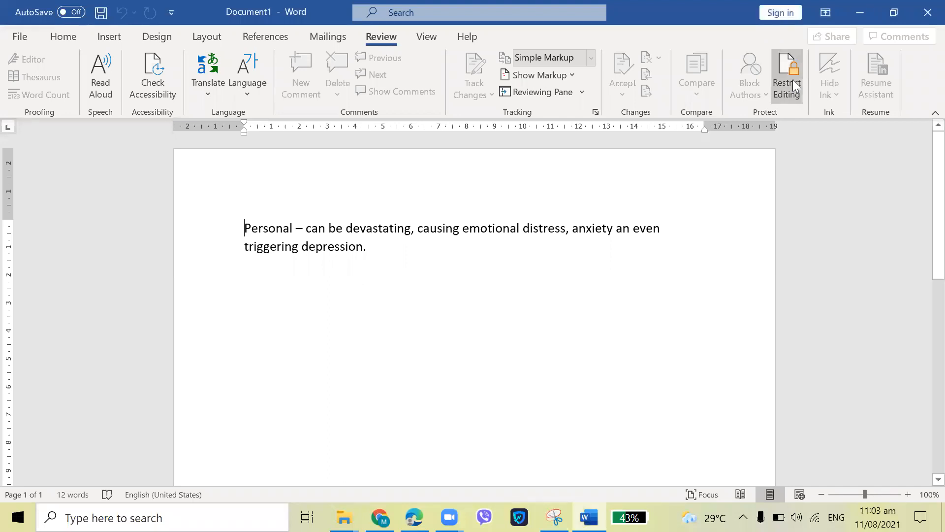
mouse_move(796, 72)
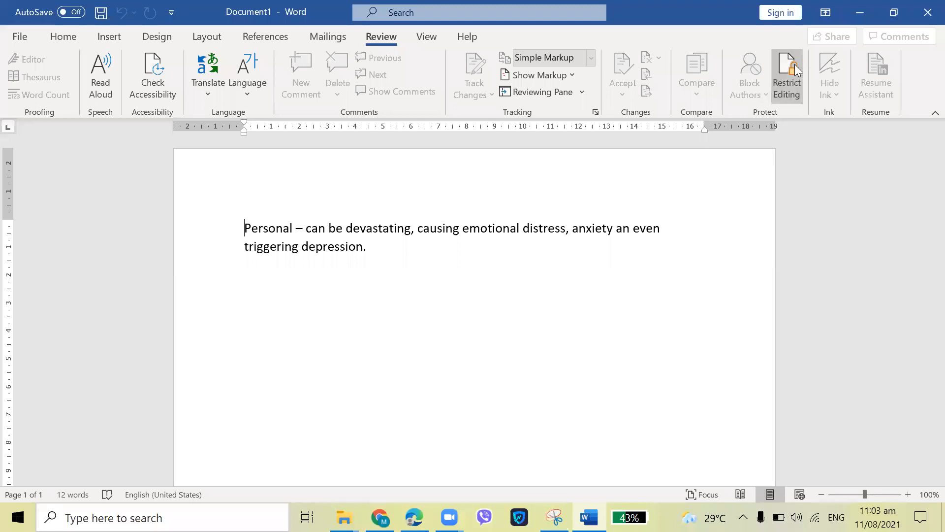
Stop the document protection, confirm unprotecting, and close the Restrict Editing pane.
click(786, 76)
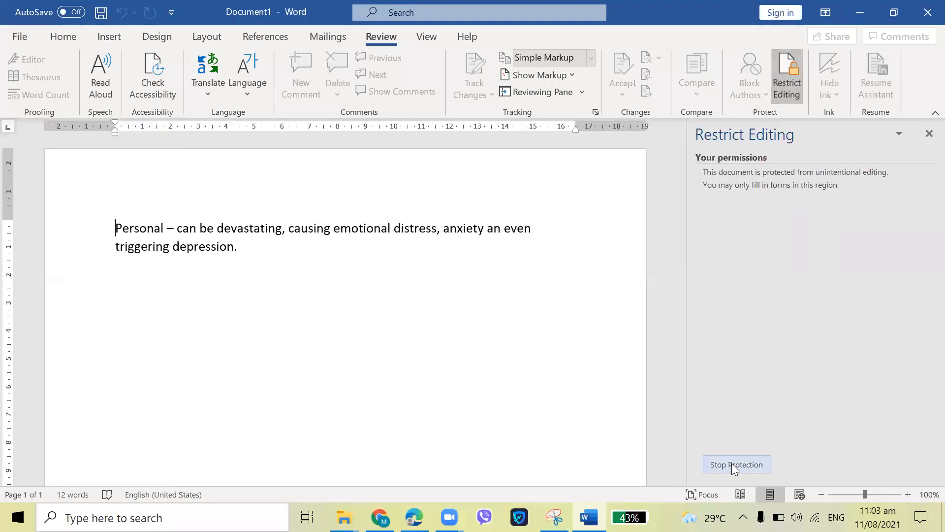
click(737, 464)
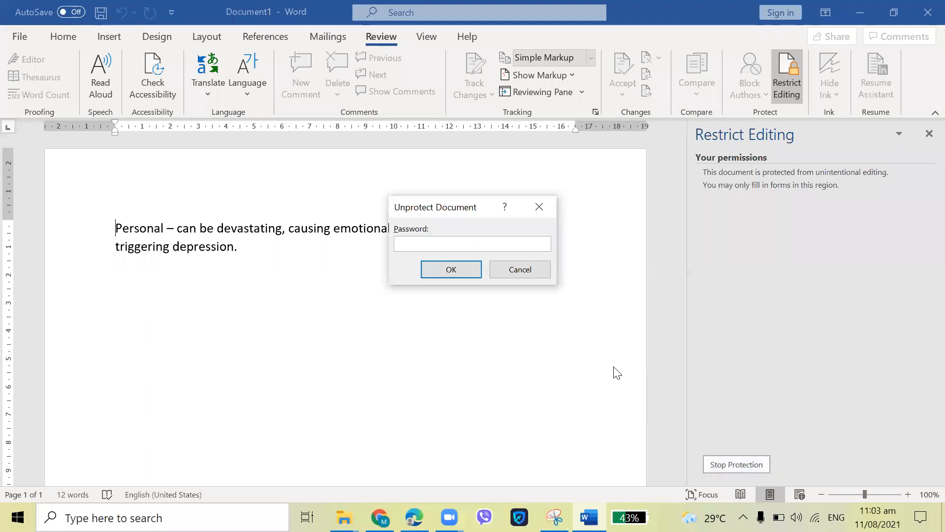
click(450, 268)
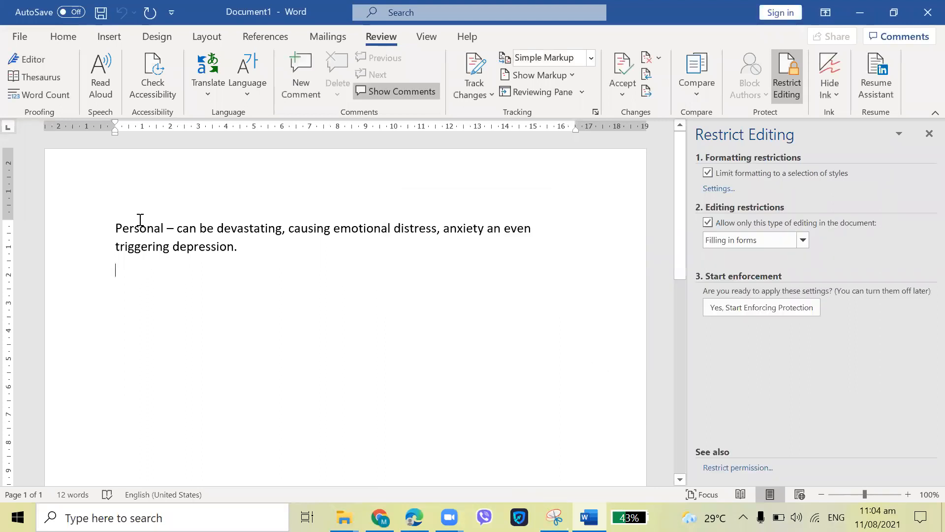
mouse_move(196, 264)
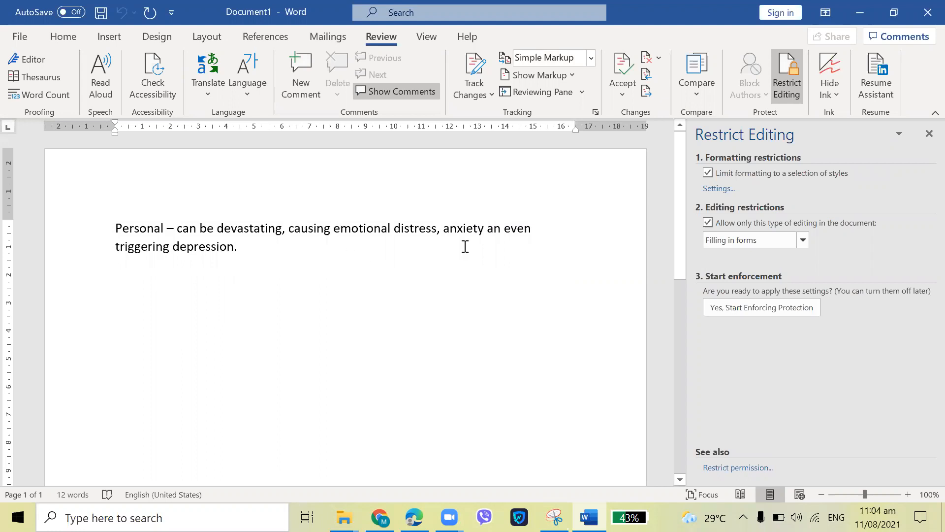
click(929, 133)
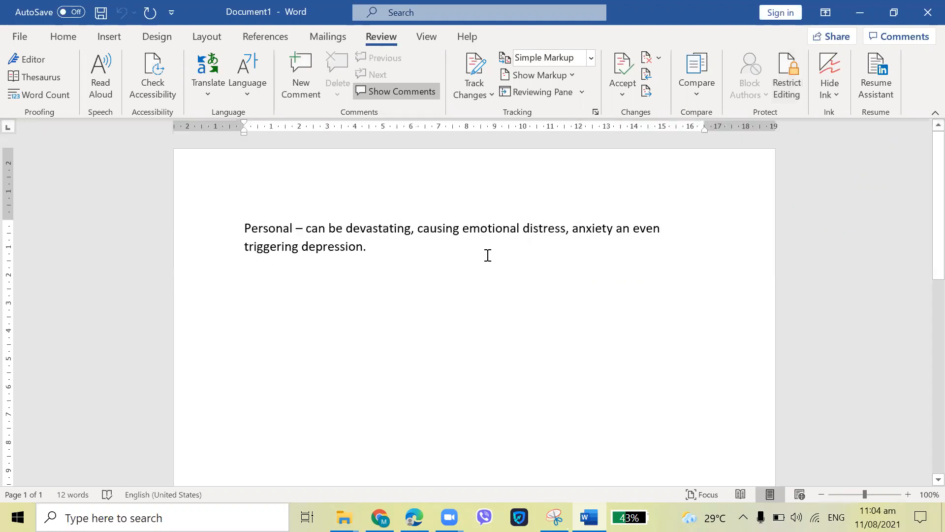
mouse_move(593, 507)
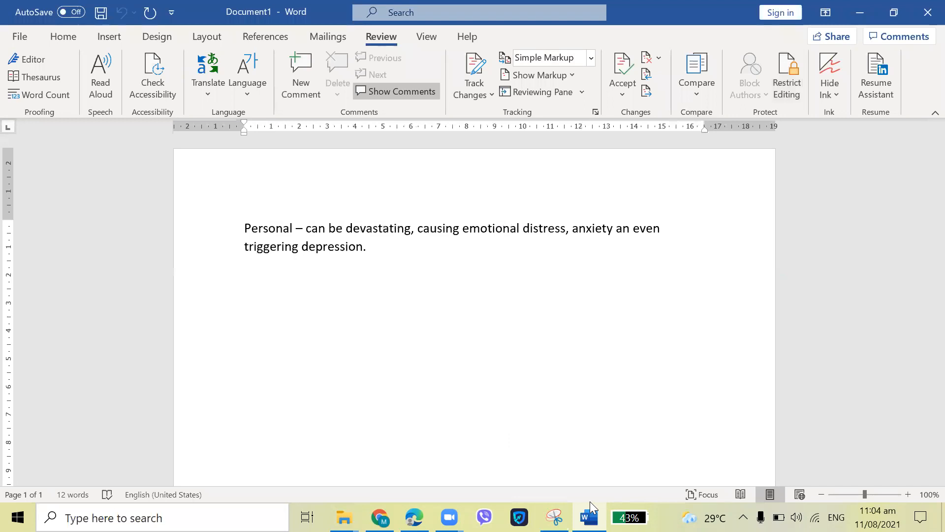